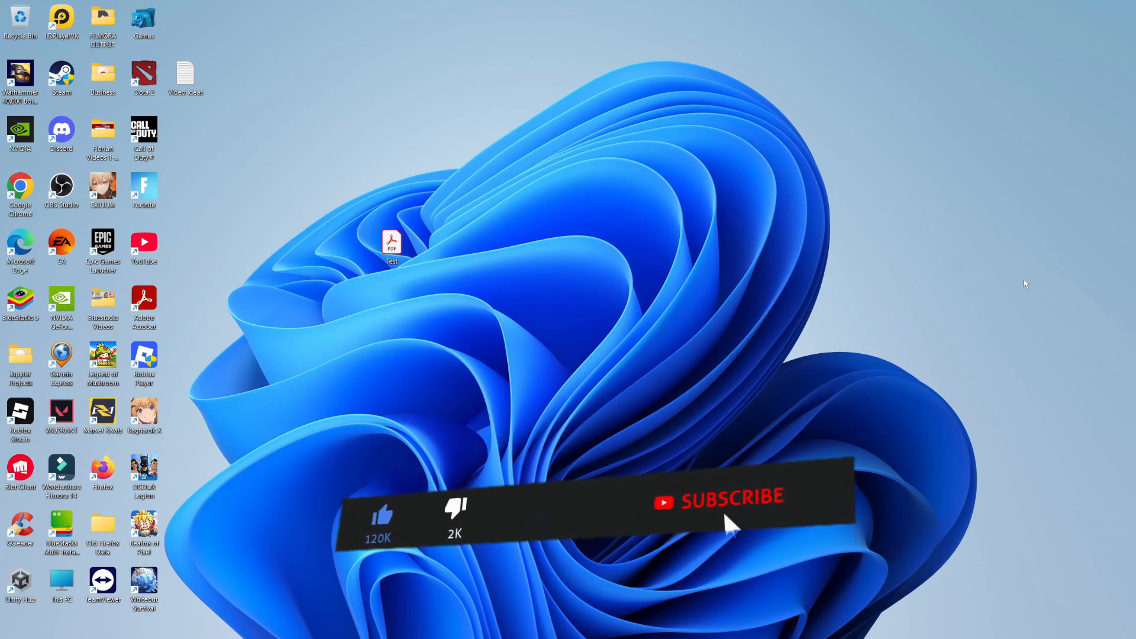
Find and launch Microsoft Store by searching 'STORE' from the taskbar Search box.
left_click(724, 501)
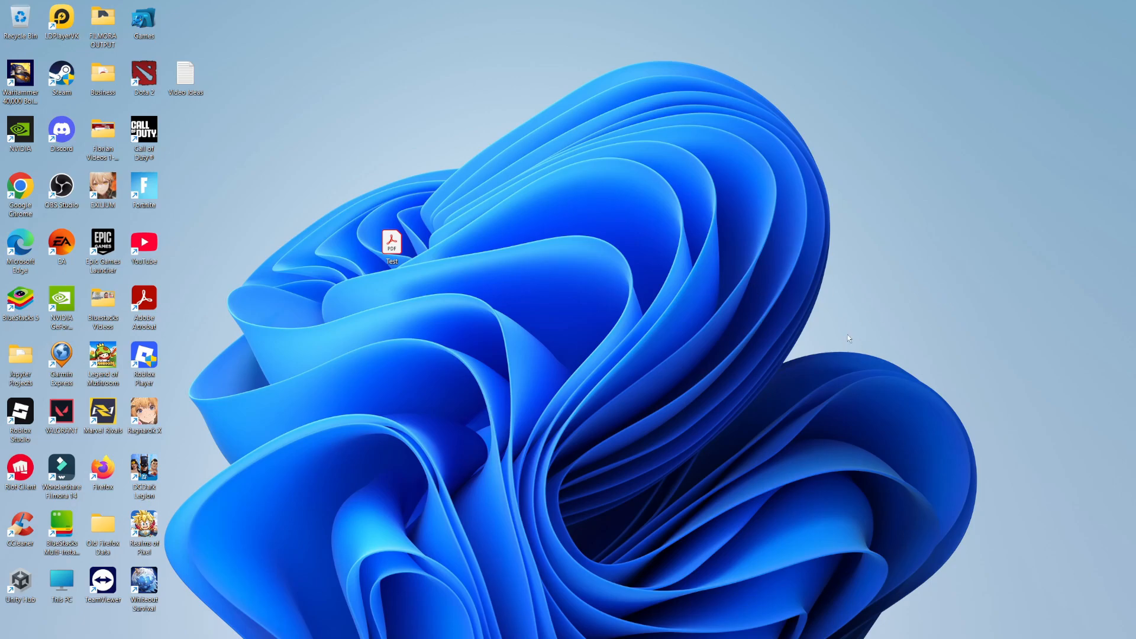
mouse_move(690, 315)
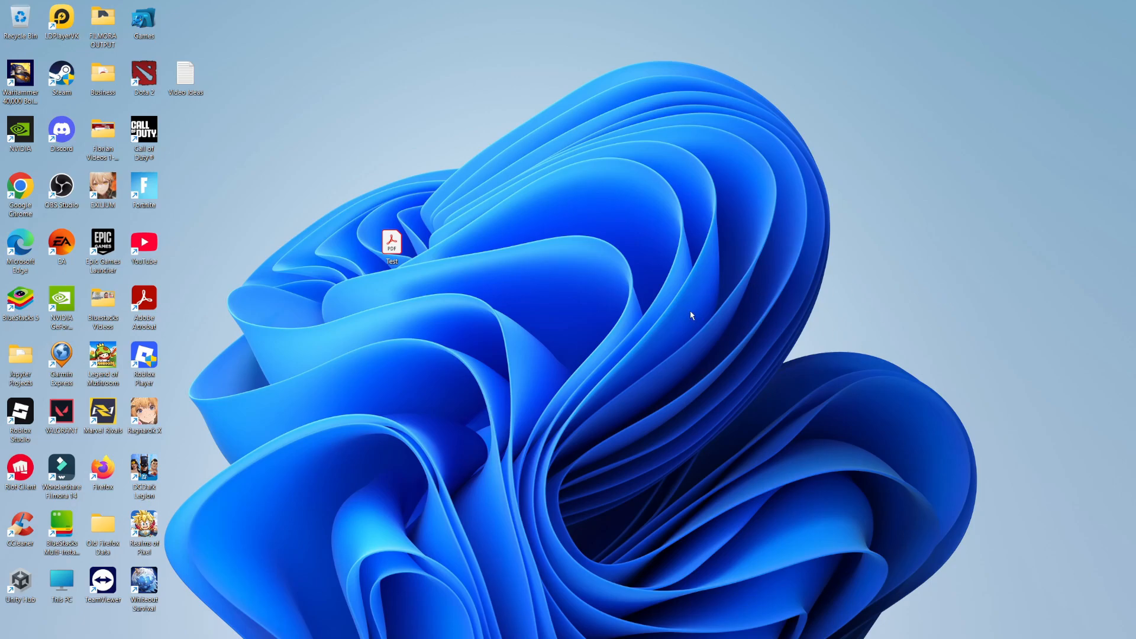
mouse_move(689, 352)
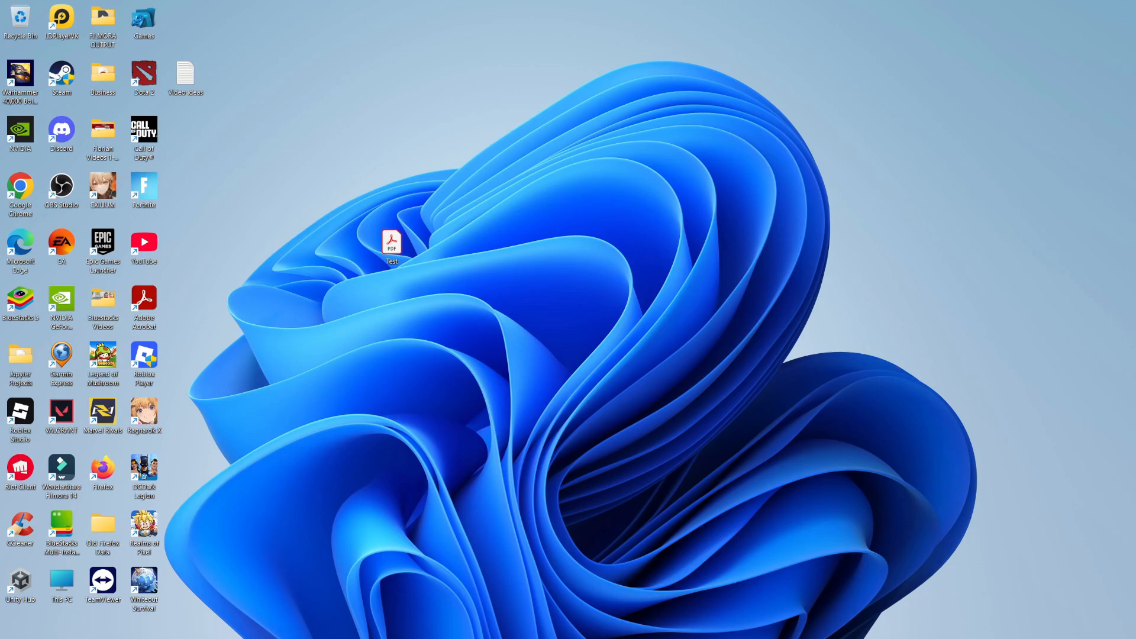
left_click(396, 624)
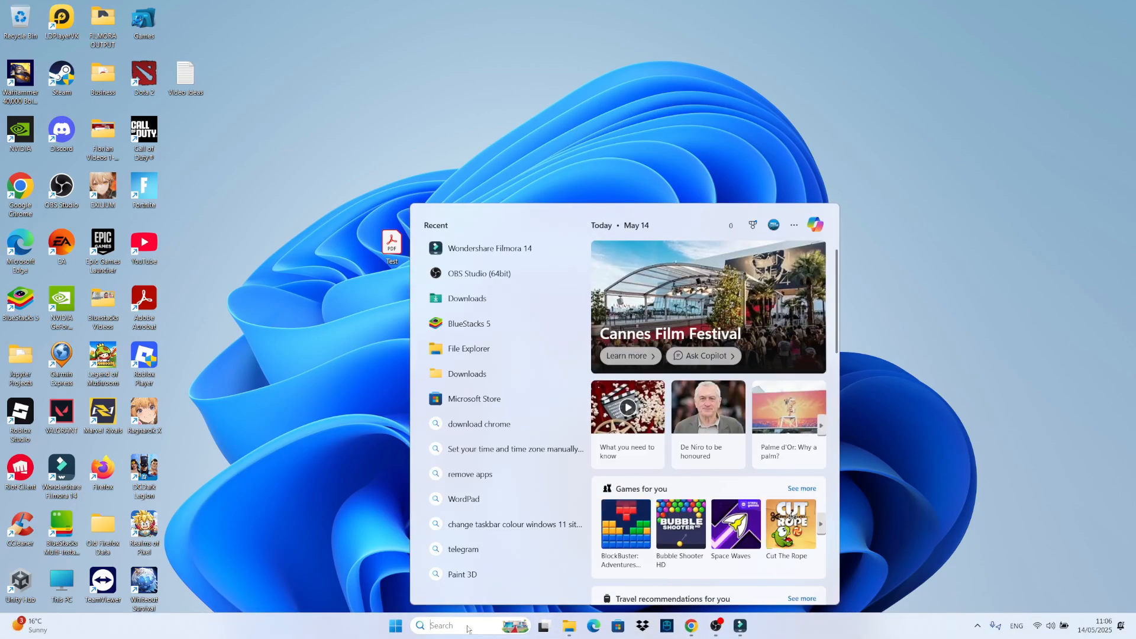
type("STORE")
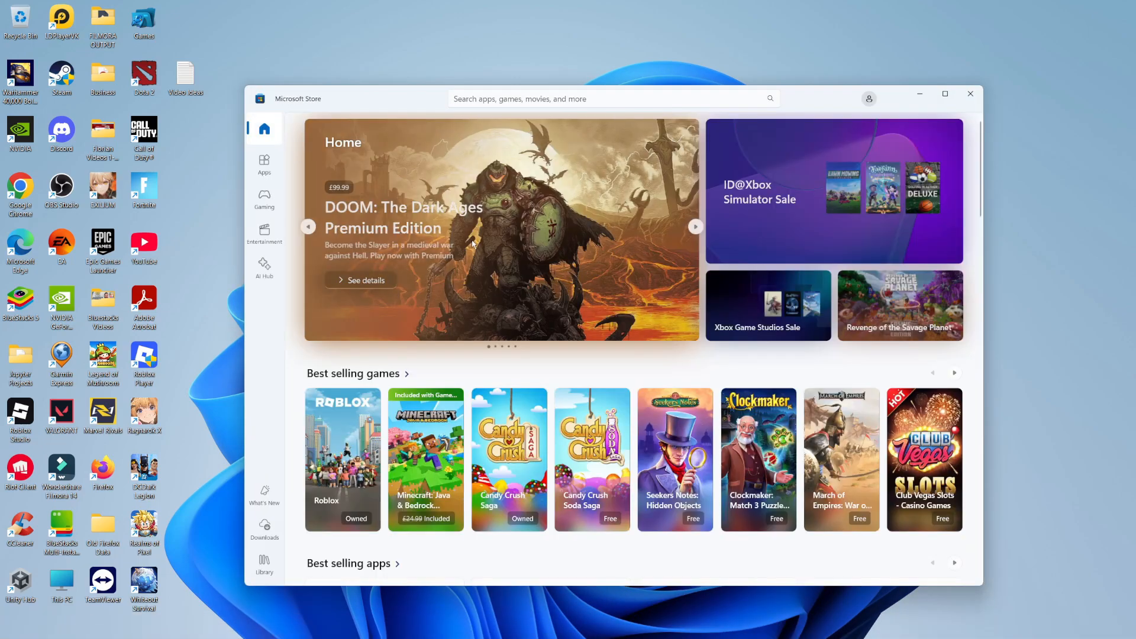
Search the Store for SHOWKEYPLUS so the ShowKeyPlus app is listed first.
left_click(612, 98)
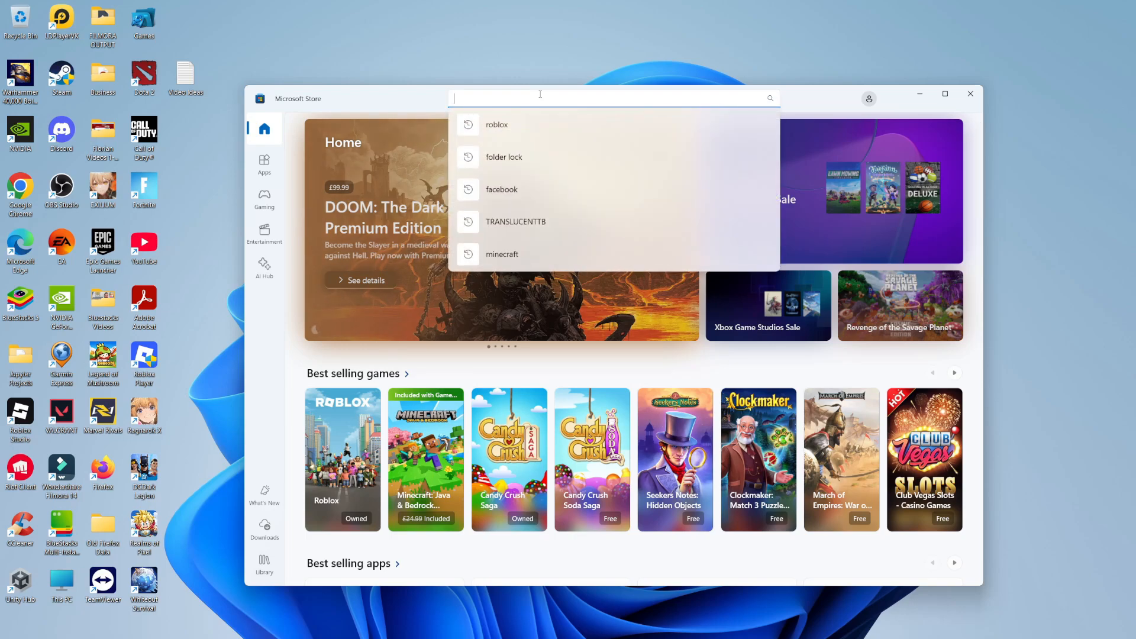
type("SHOWKEYPLUS")
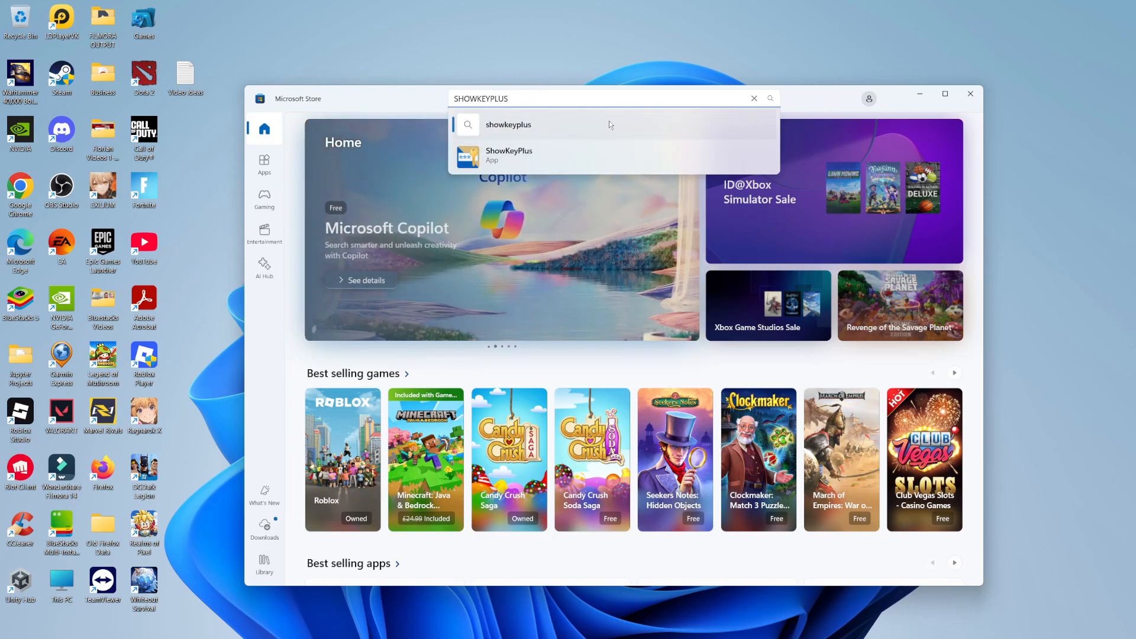
key("Enter")
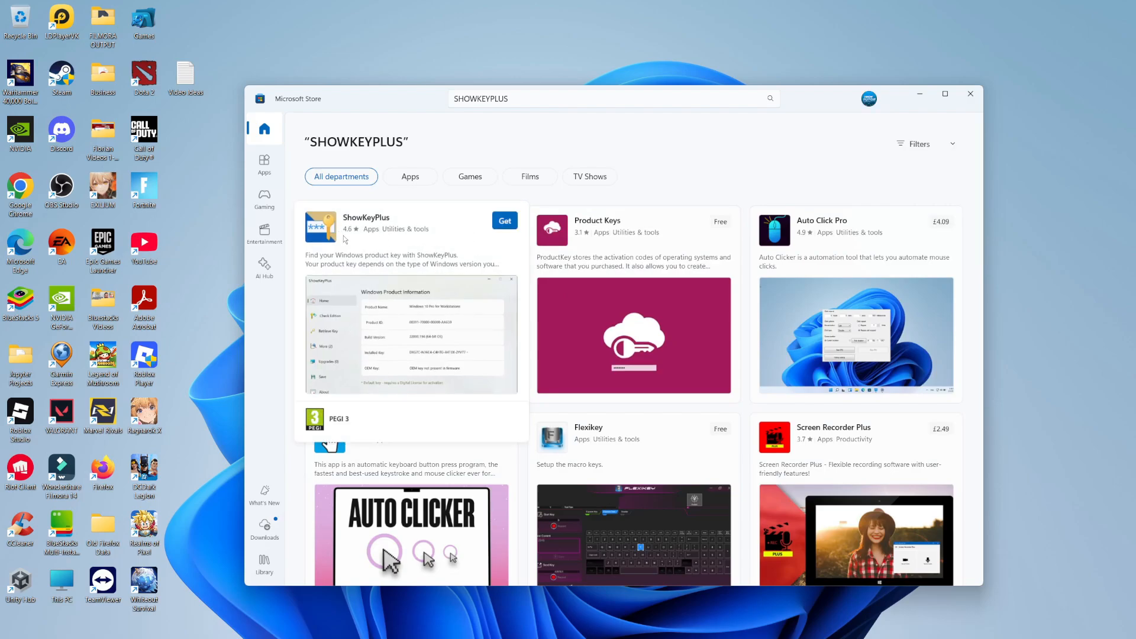
mouse_move(366, 239)
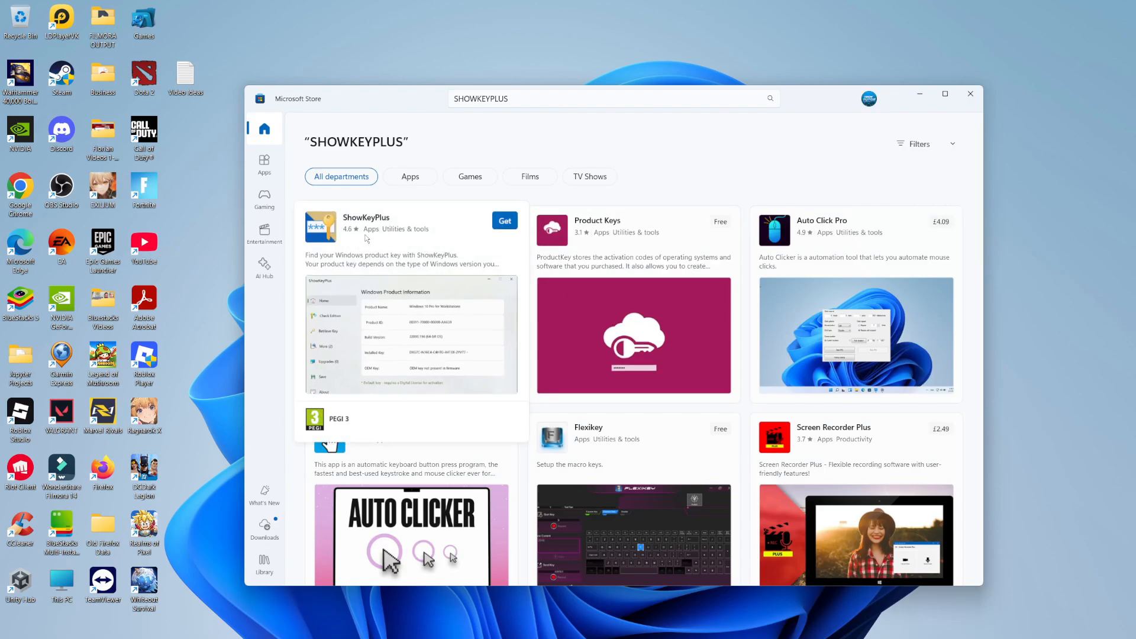
Get ShowKeyPlus from its Store page and launch it once installed.
left_click(366, 218)
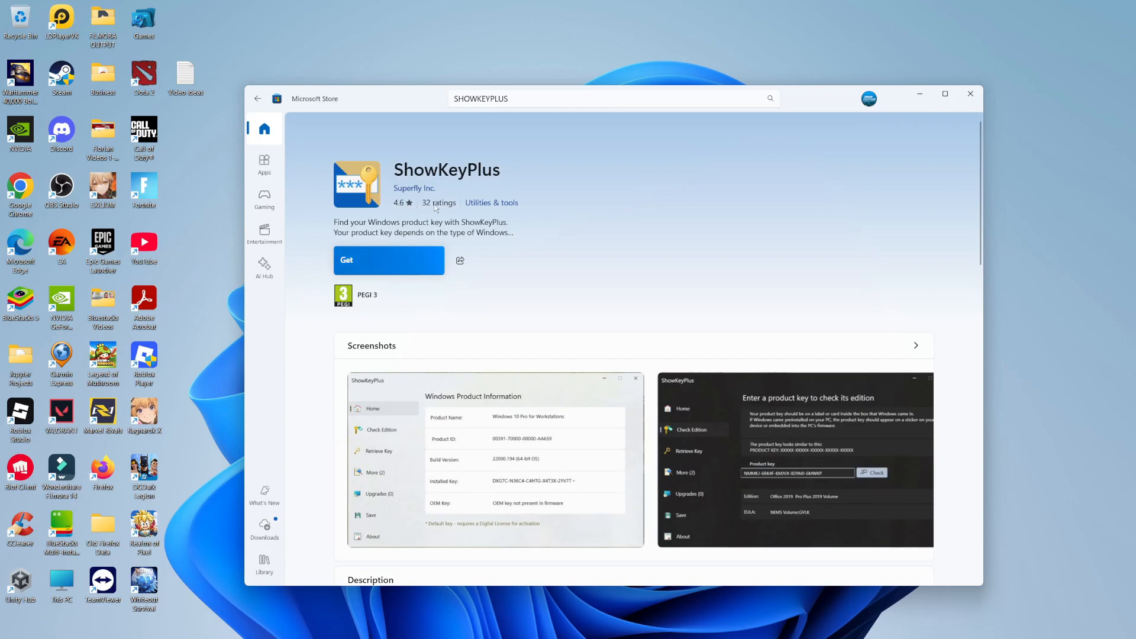
left_click(388, 260)
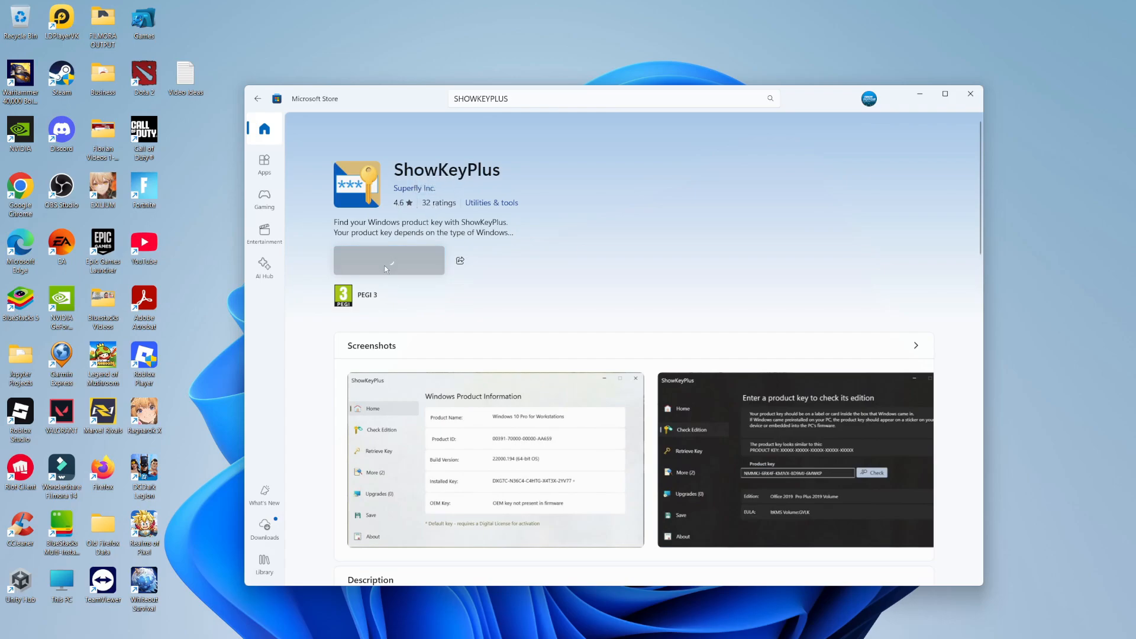
left_click(388, 260)
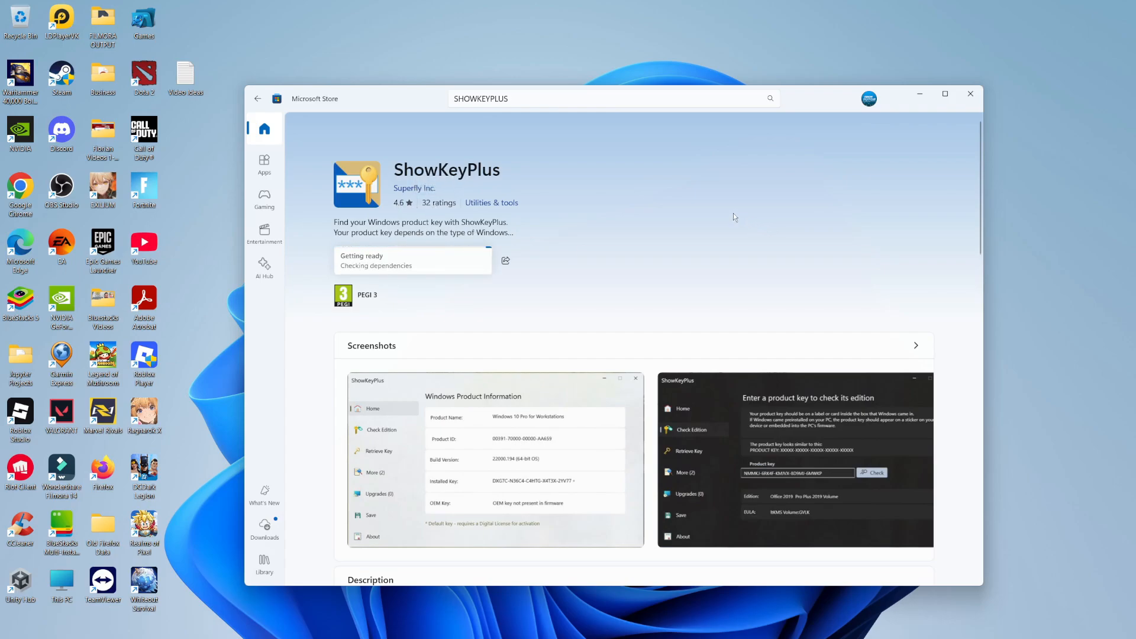
mouse_move(655, 201)
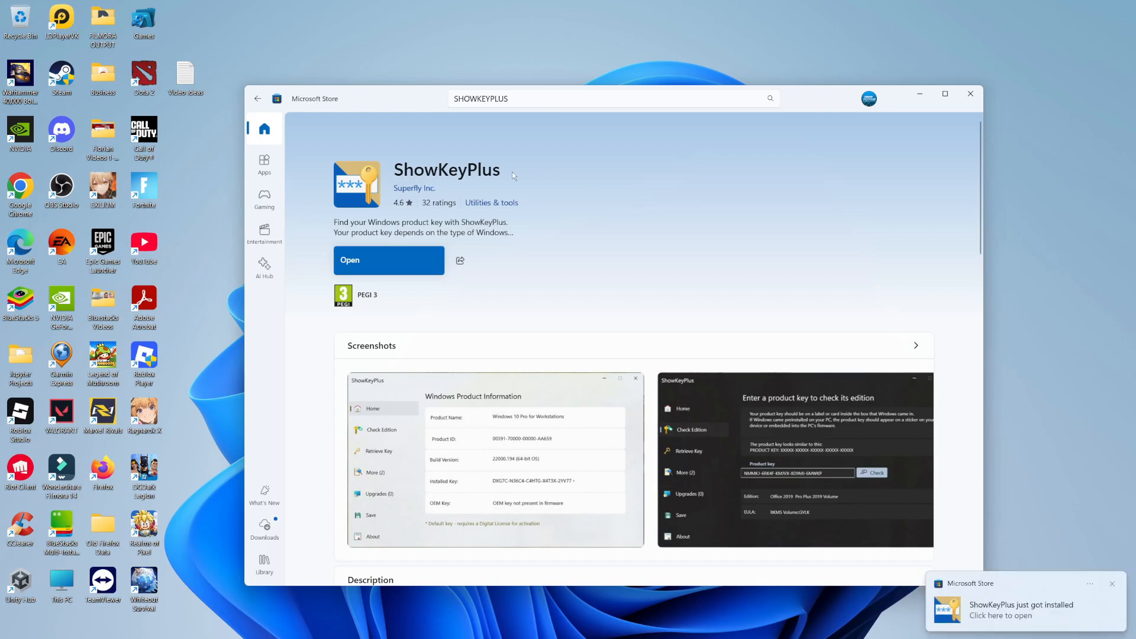
mouse_move(429, 224)
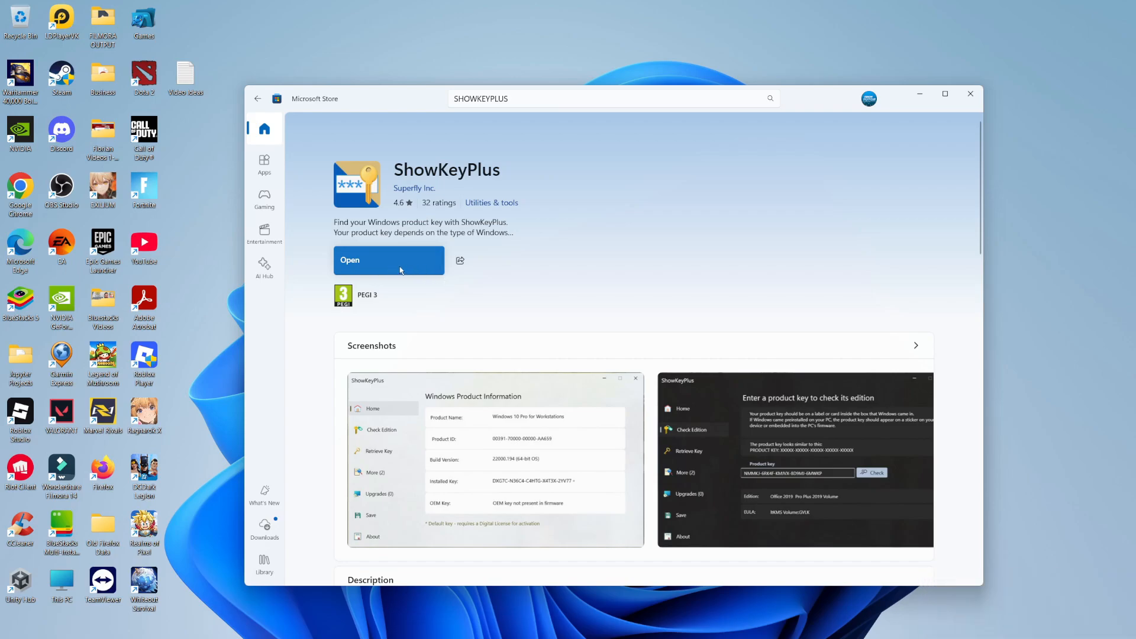
left_click(388, 259)
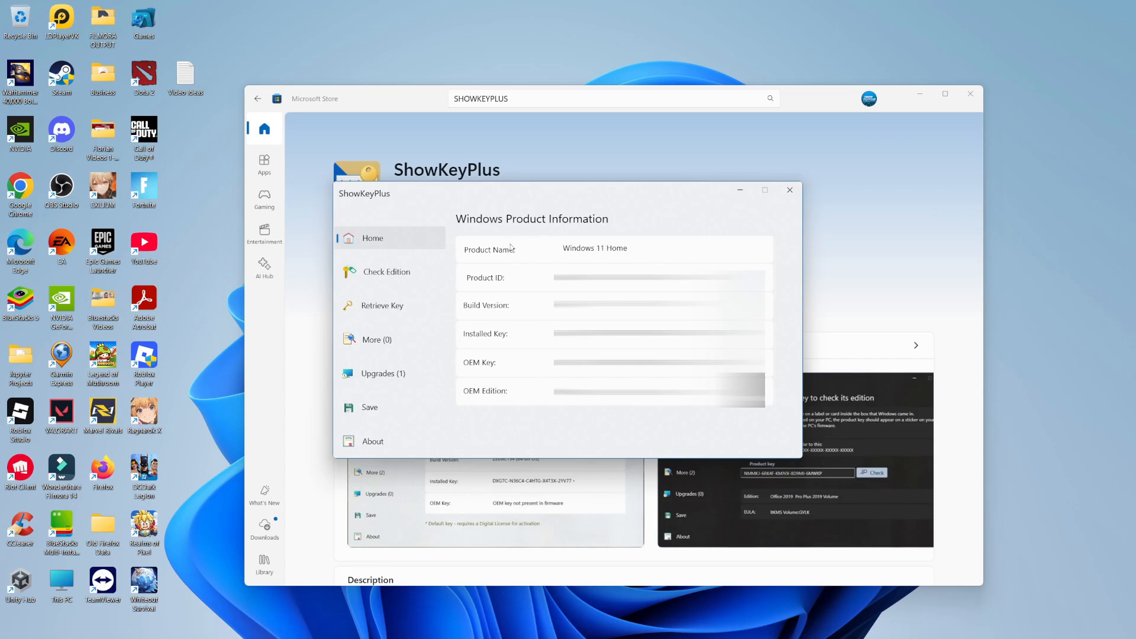
mouse_move(535, 309)
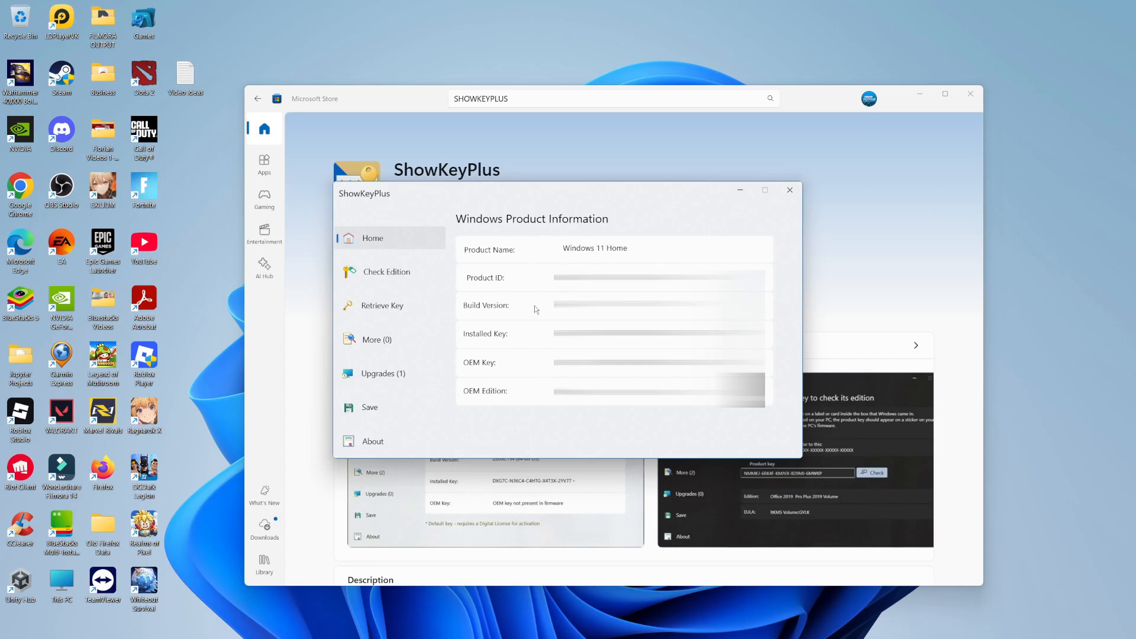
mouse_move(525, 340)
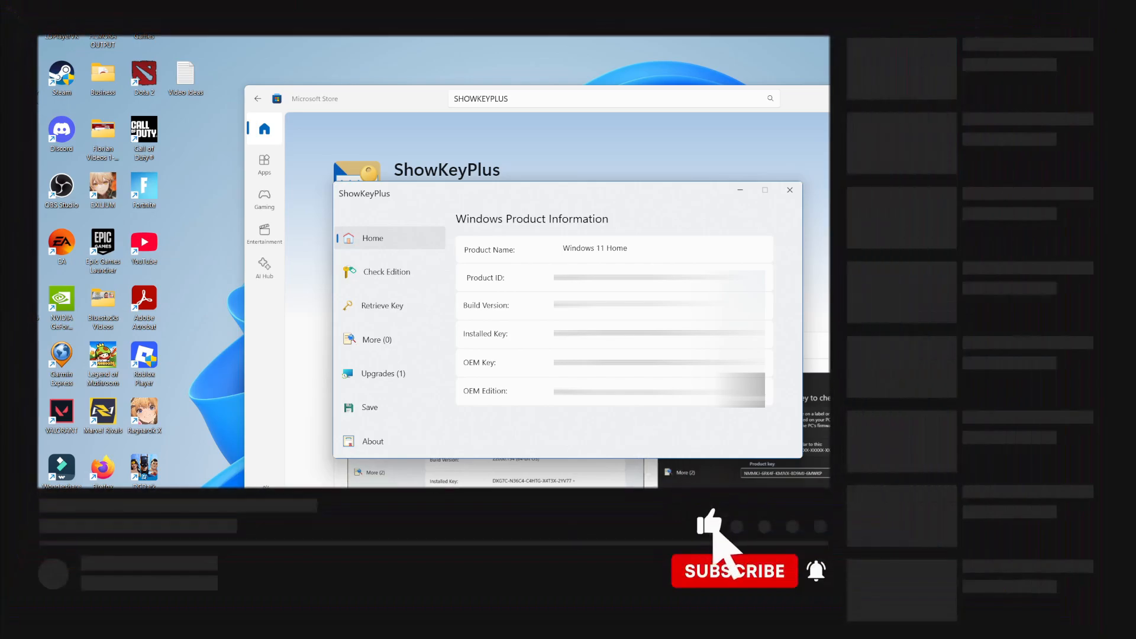
left_click(733, 570)
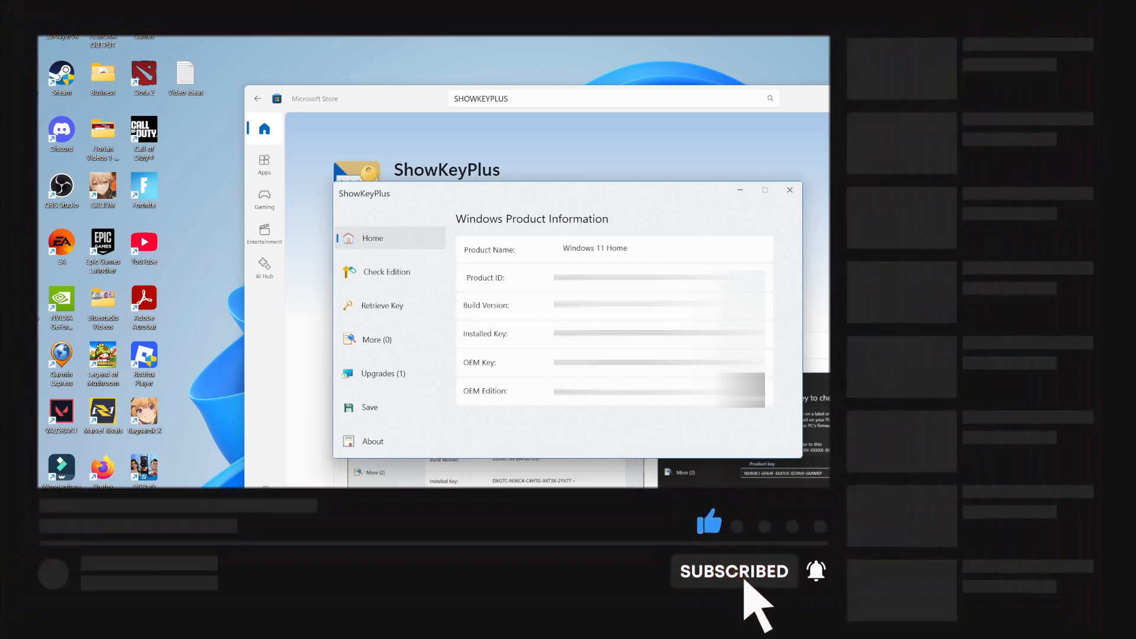